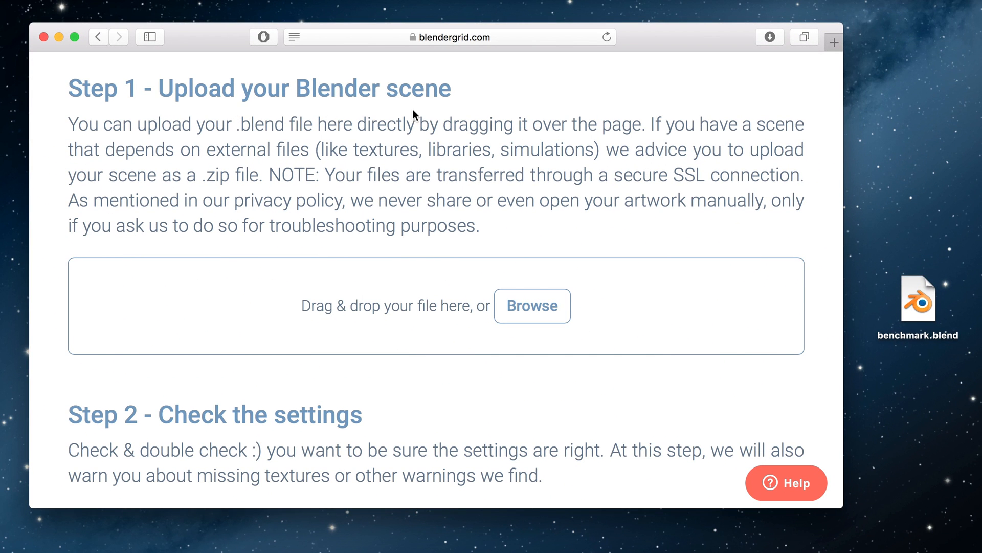
mouse_move(909, 311)
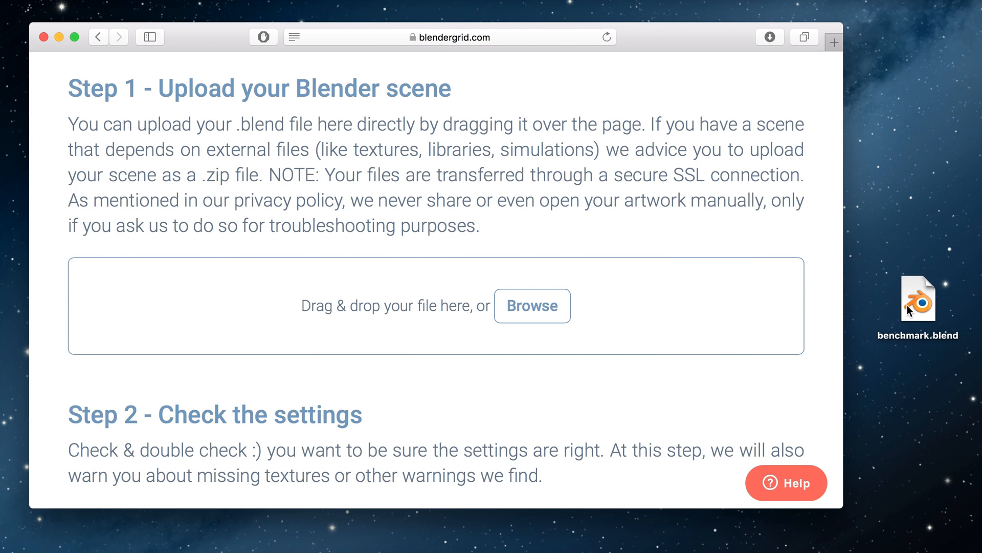
- Upload benchmark.blend by dragging it onto the drop zone and request a price quote
left_click_drag(918, 298, 676, 311)
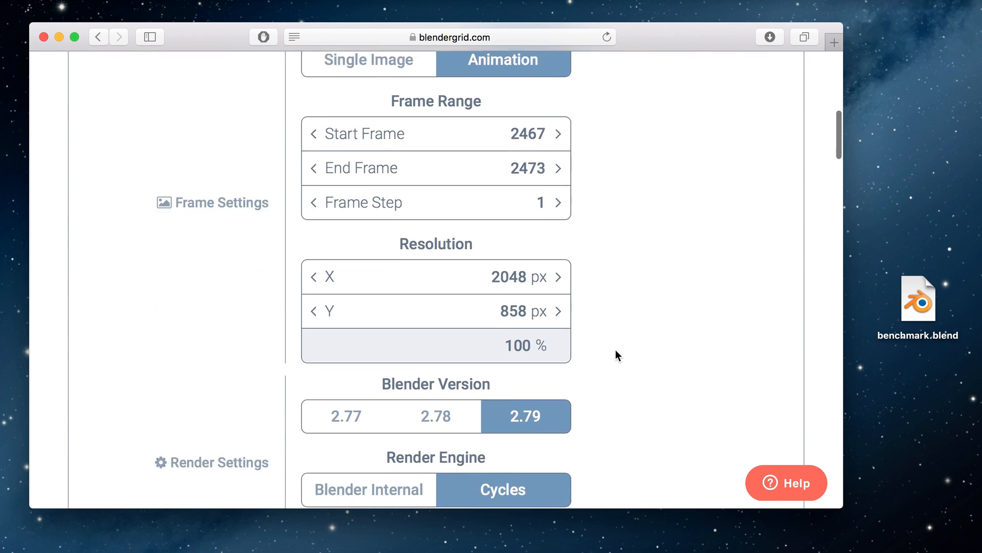
scroll("down", 3)
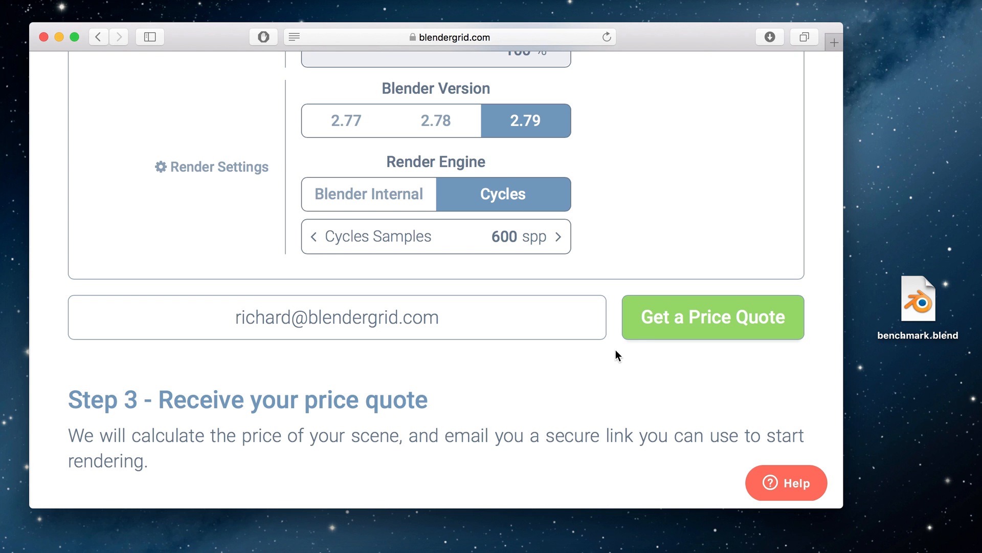
left_click(713, 317)
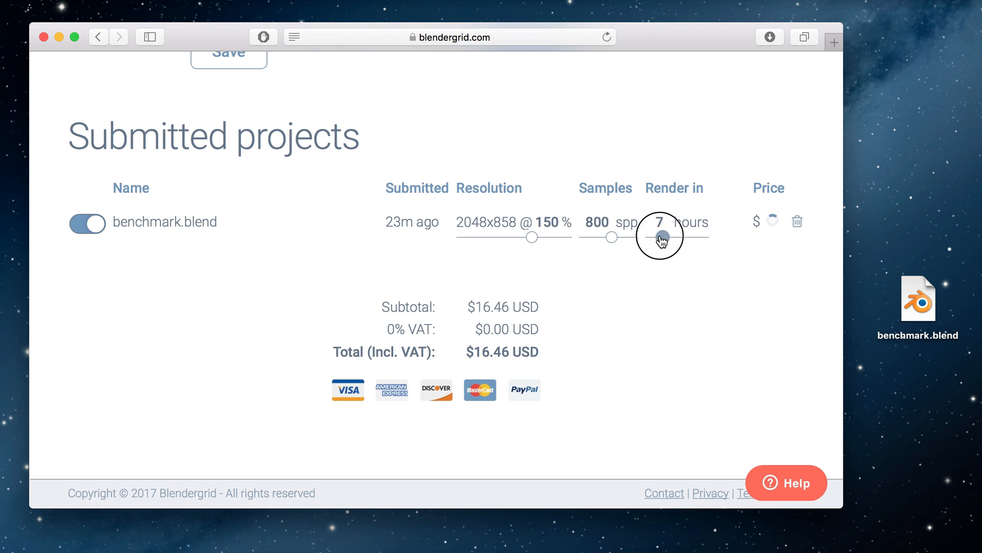
- Shorten the render time to 4 hours and pay the $18.08 total through PayPal login
left_click_drag(662, 236, 655, 237)
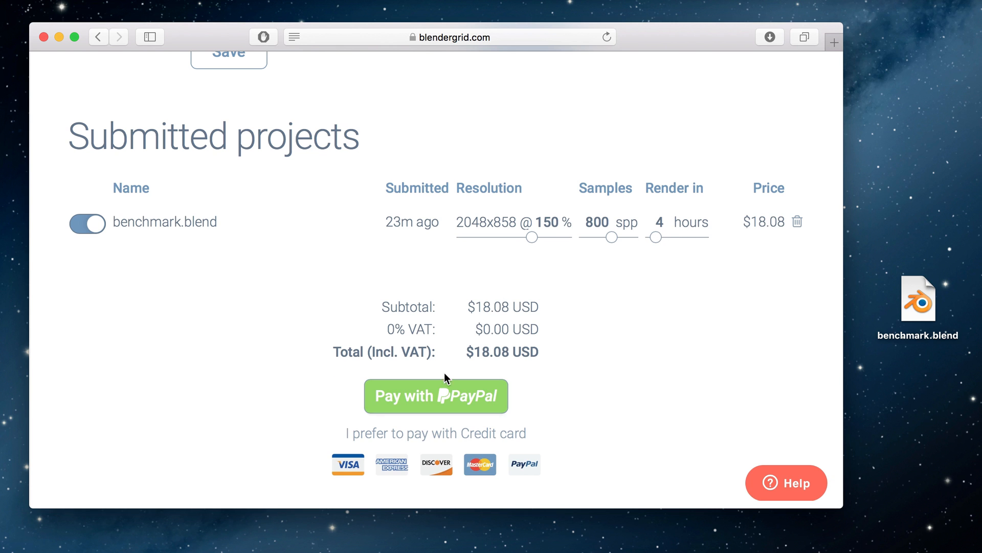
left_click(436, 395)
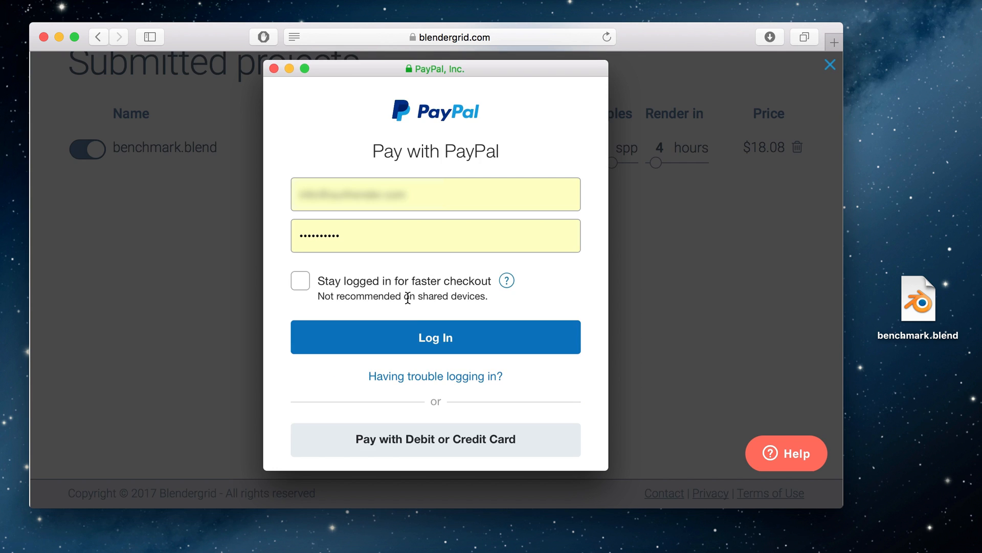
left_click(435, 336)
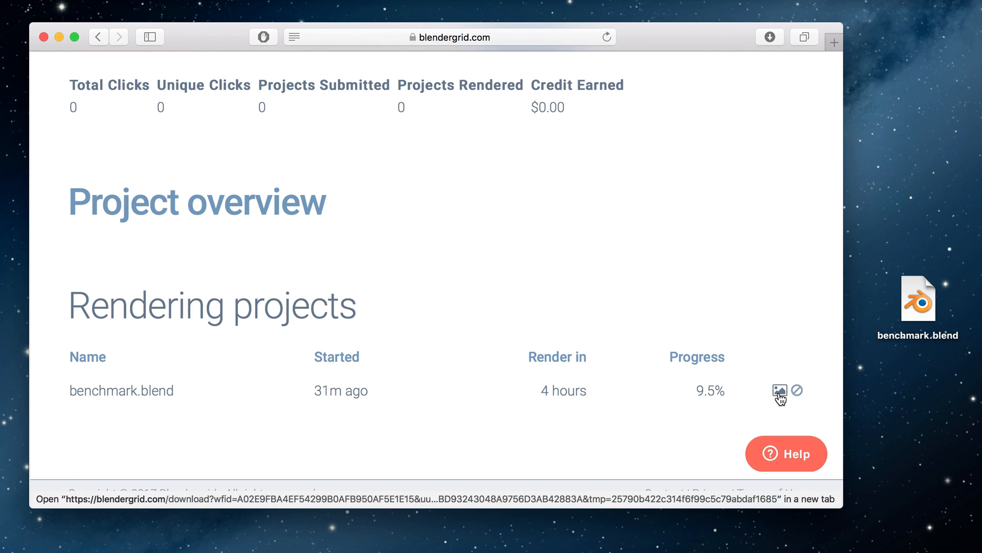
- Preview the in-progress render, then reach benchmark.blend under Finished projects for download
left_click(780, 390)
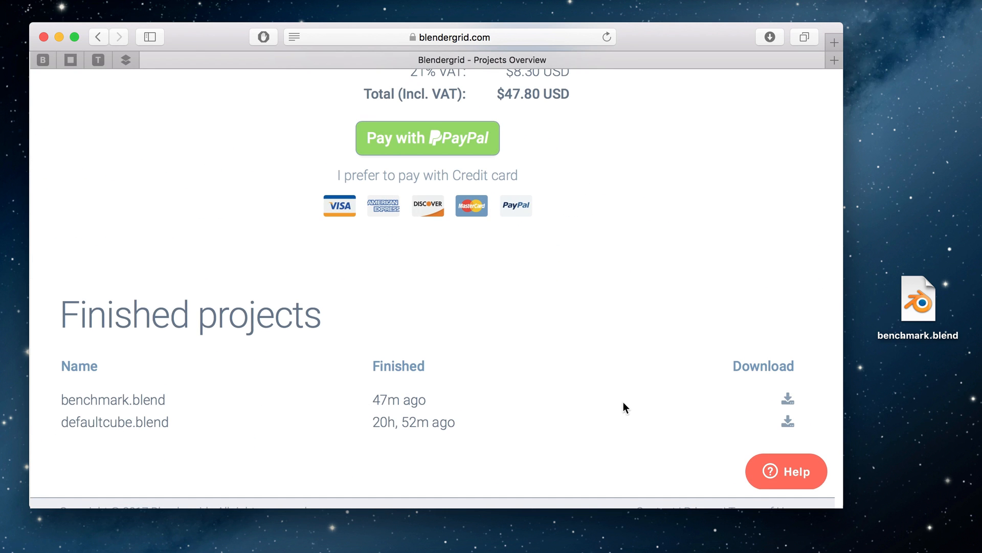
mouse_move(788, 398)
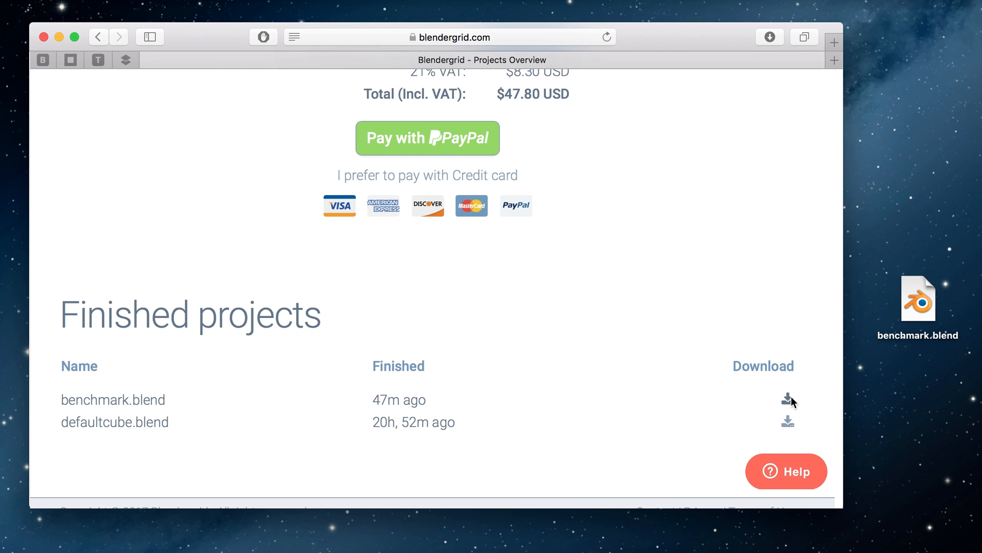
scroll("down", 3)
type("richard@")
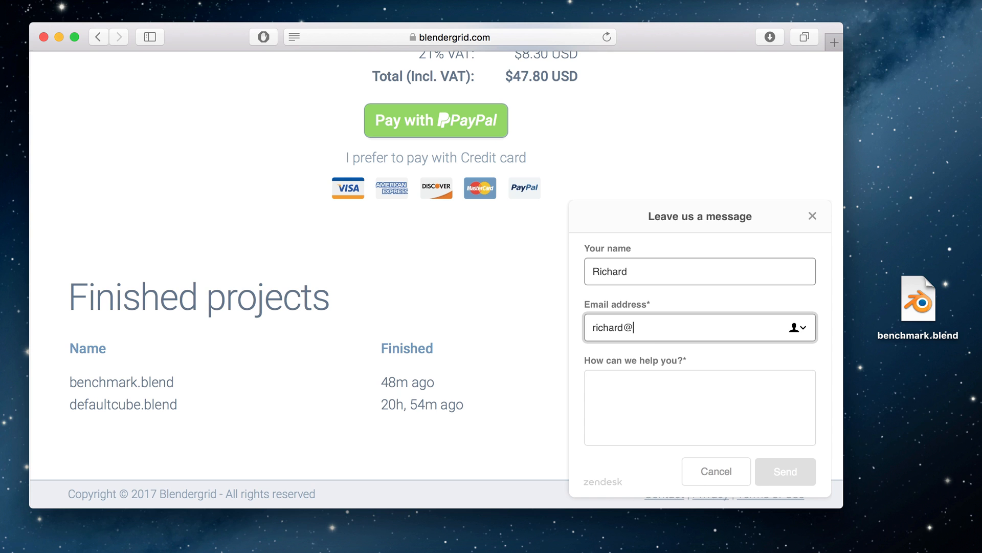
- Draft a support message reading "I need some help" in the Help form
type("I need some help")
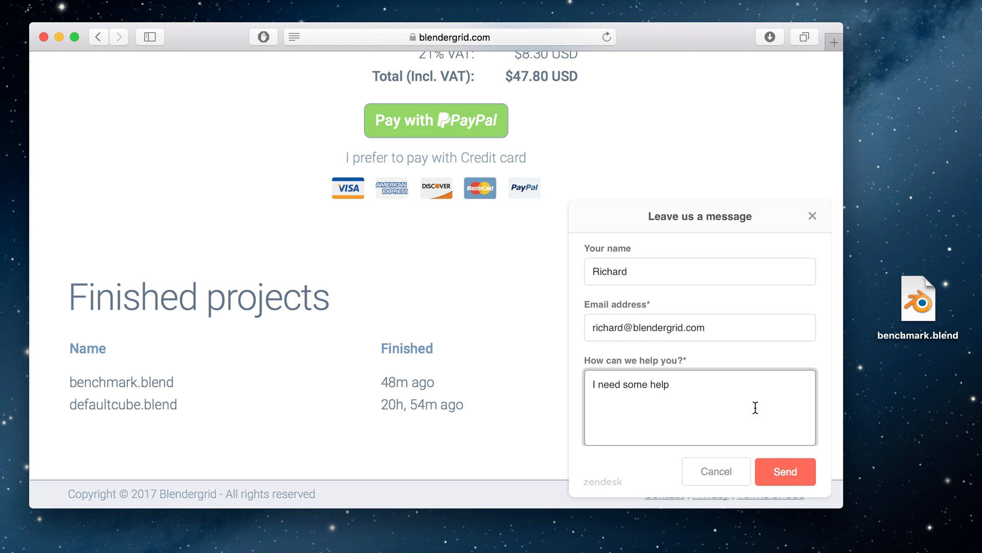